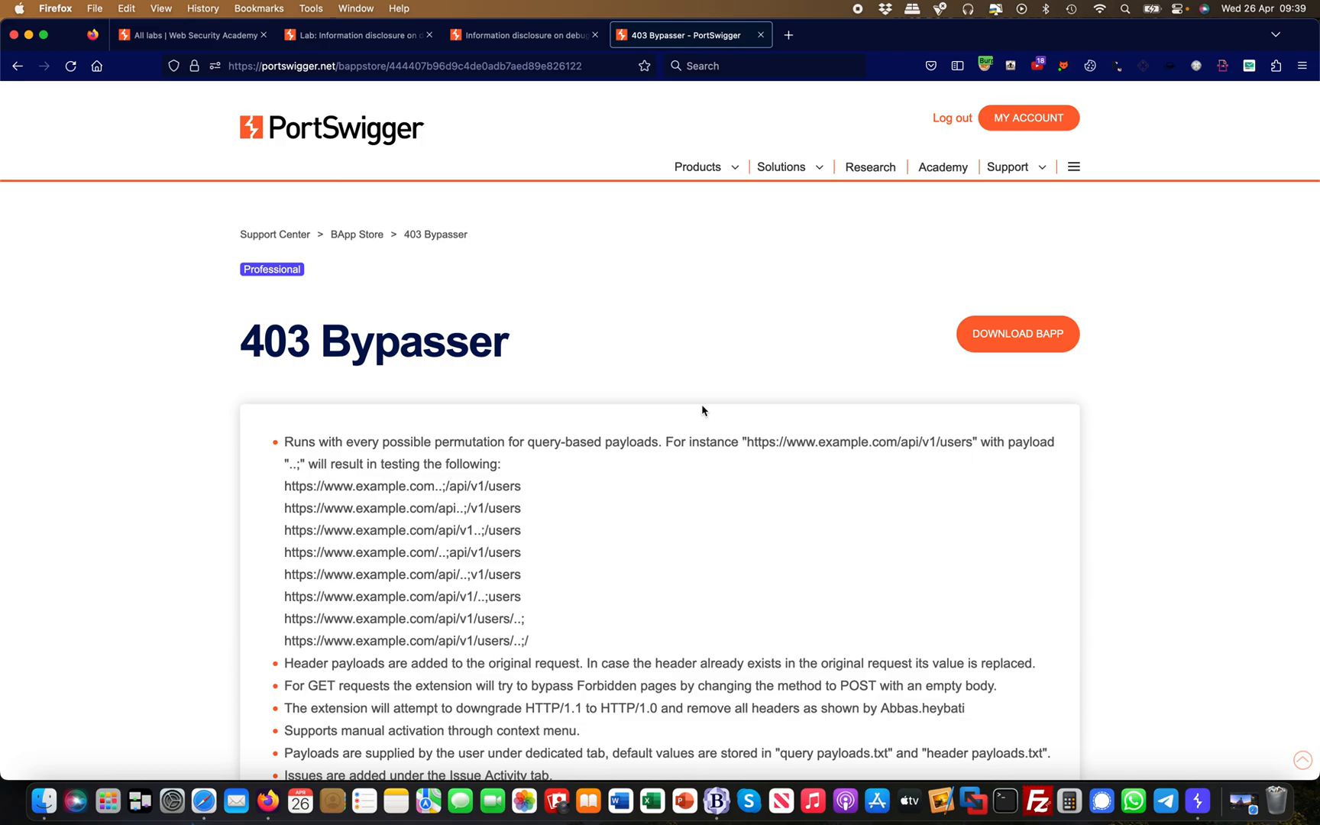
# Read the 403 Bypasser BApp Store page in Firefox, then bring Burp Suite Professional forward
pyautogui.scroll(-3)
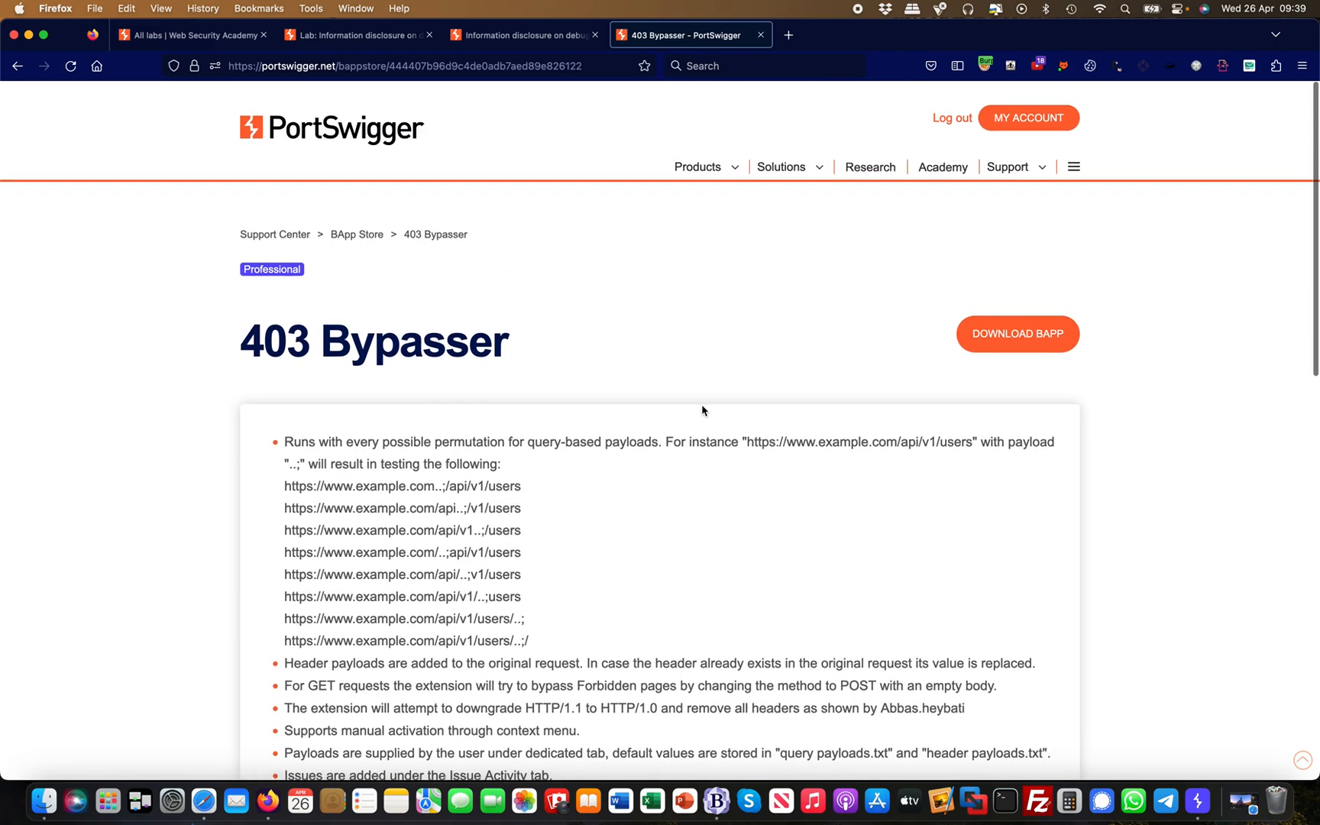
pyautogui.scroll(-3)
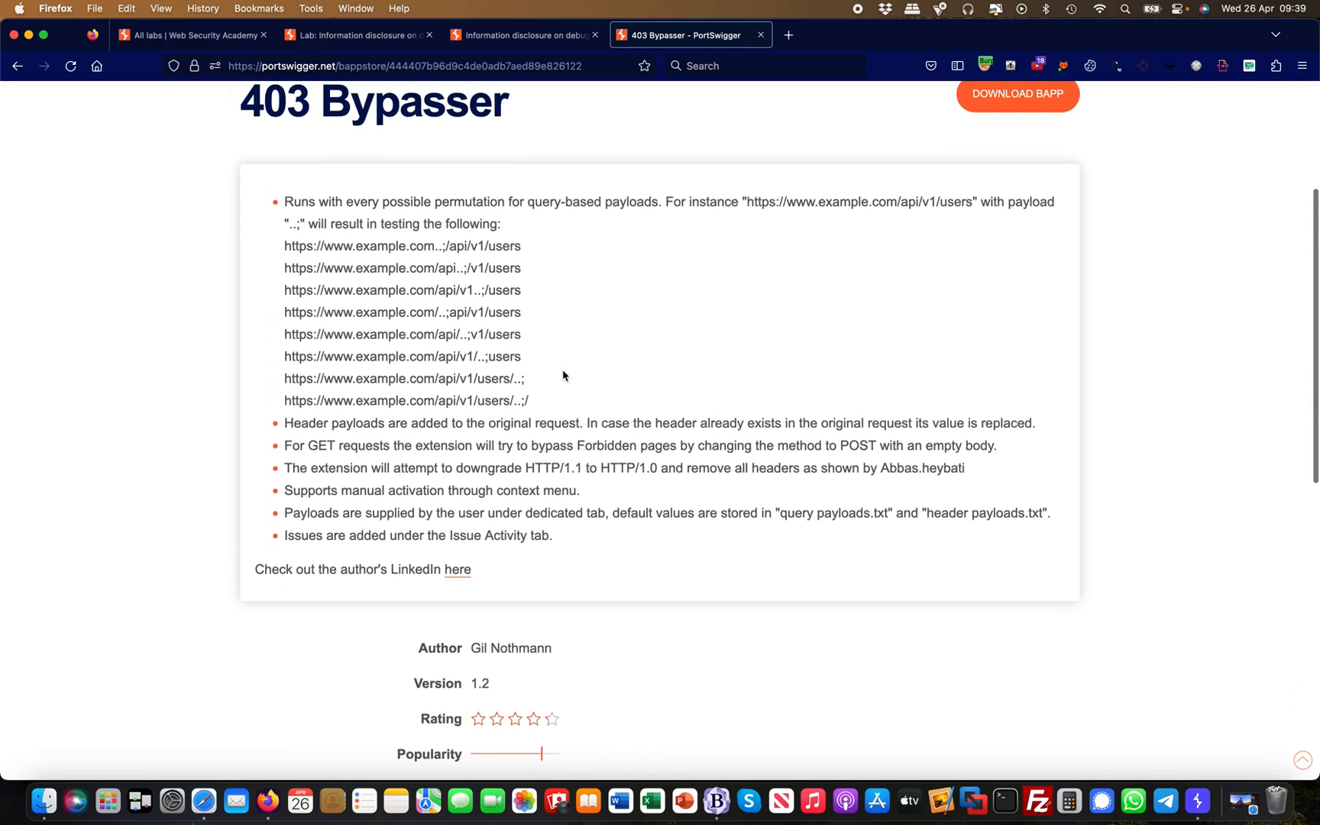
pyautogui.scroll(-3)
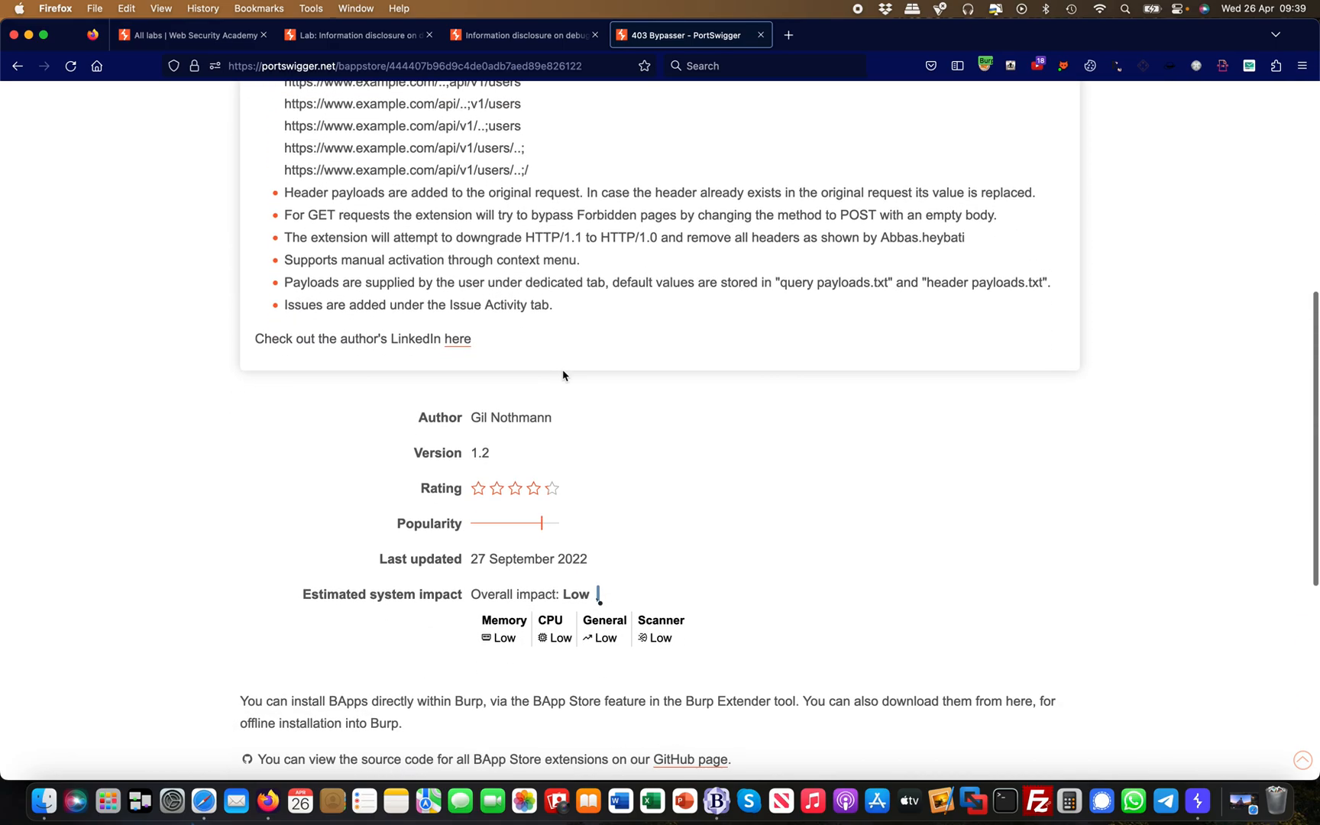
pyautogui.moveTo(666, 459)
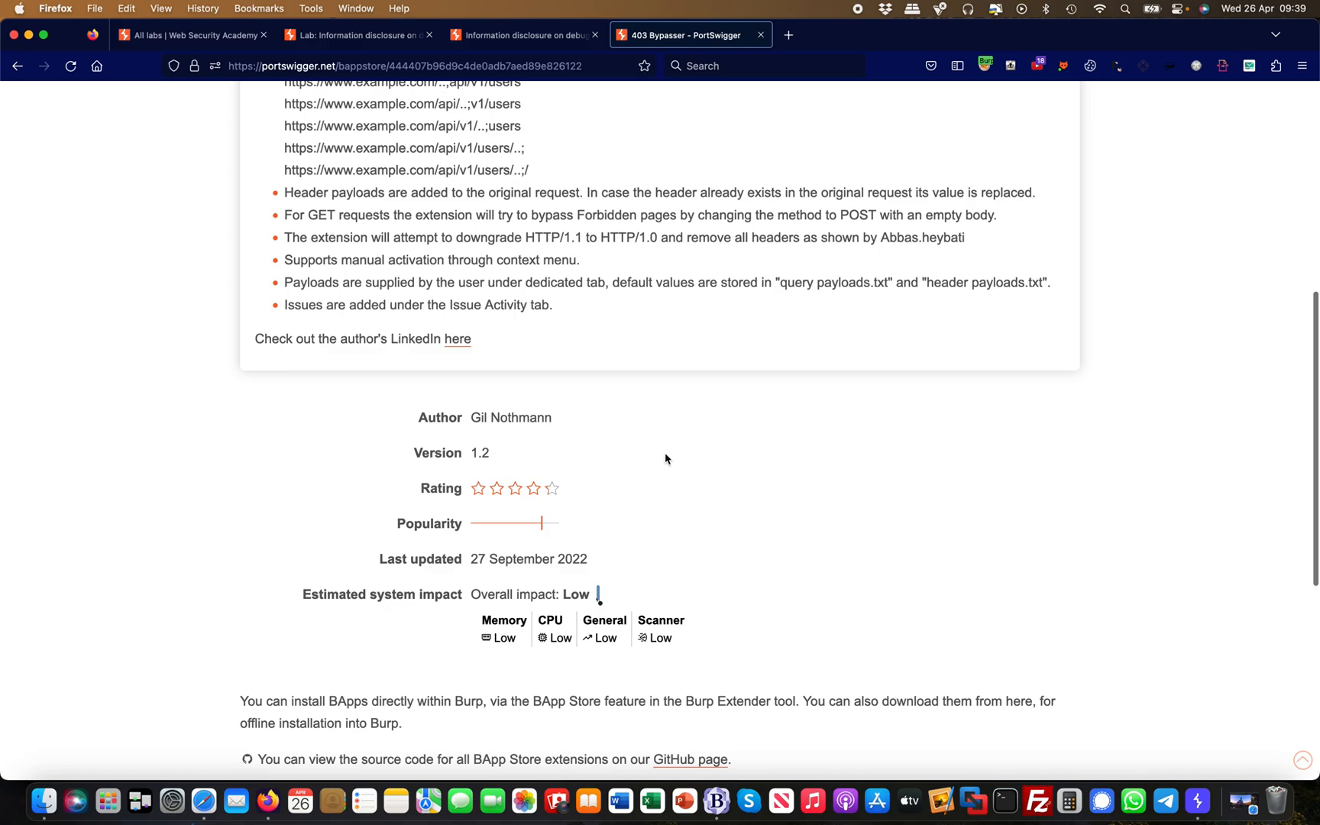
pyautogui.scroll(-3)
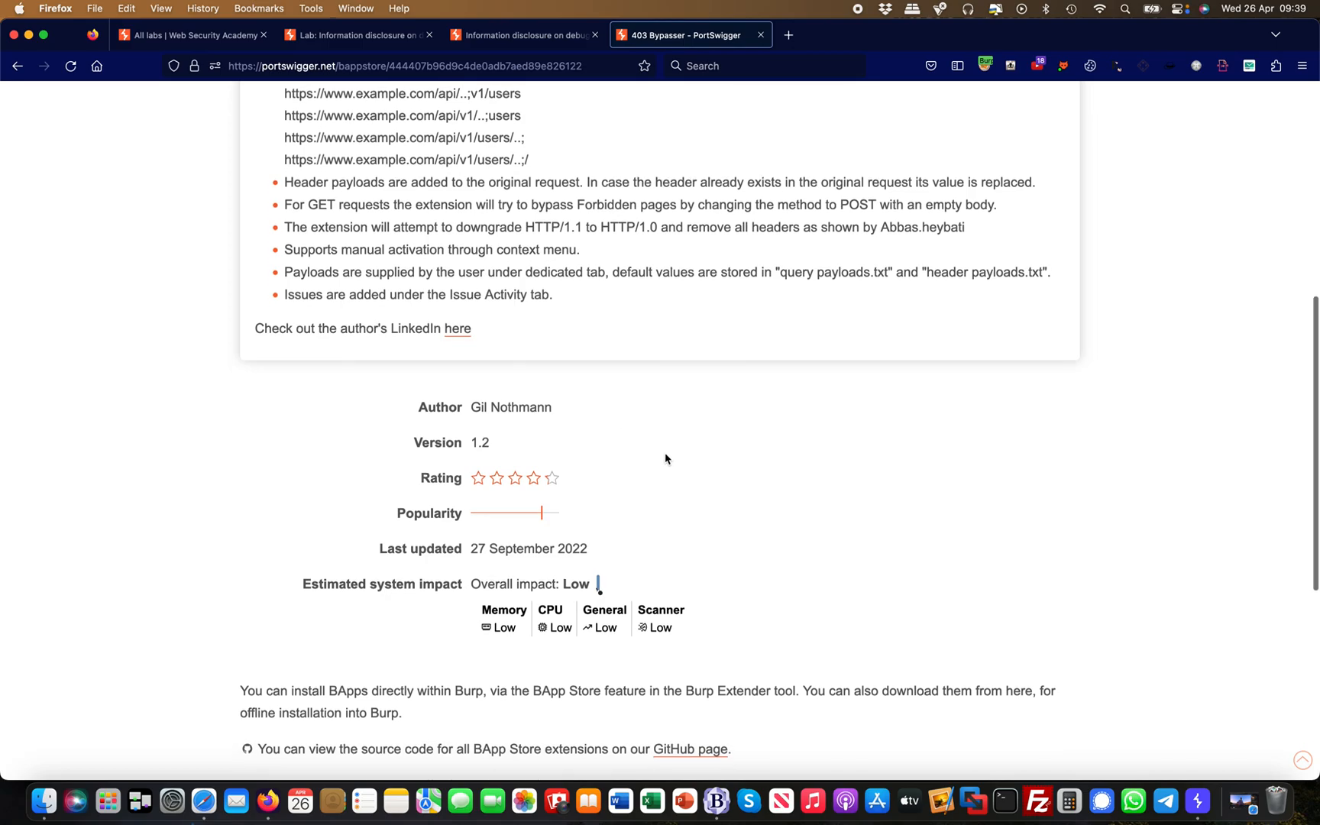
pyautogui.scroll(-3)
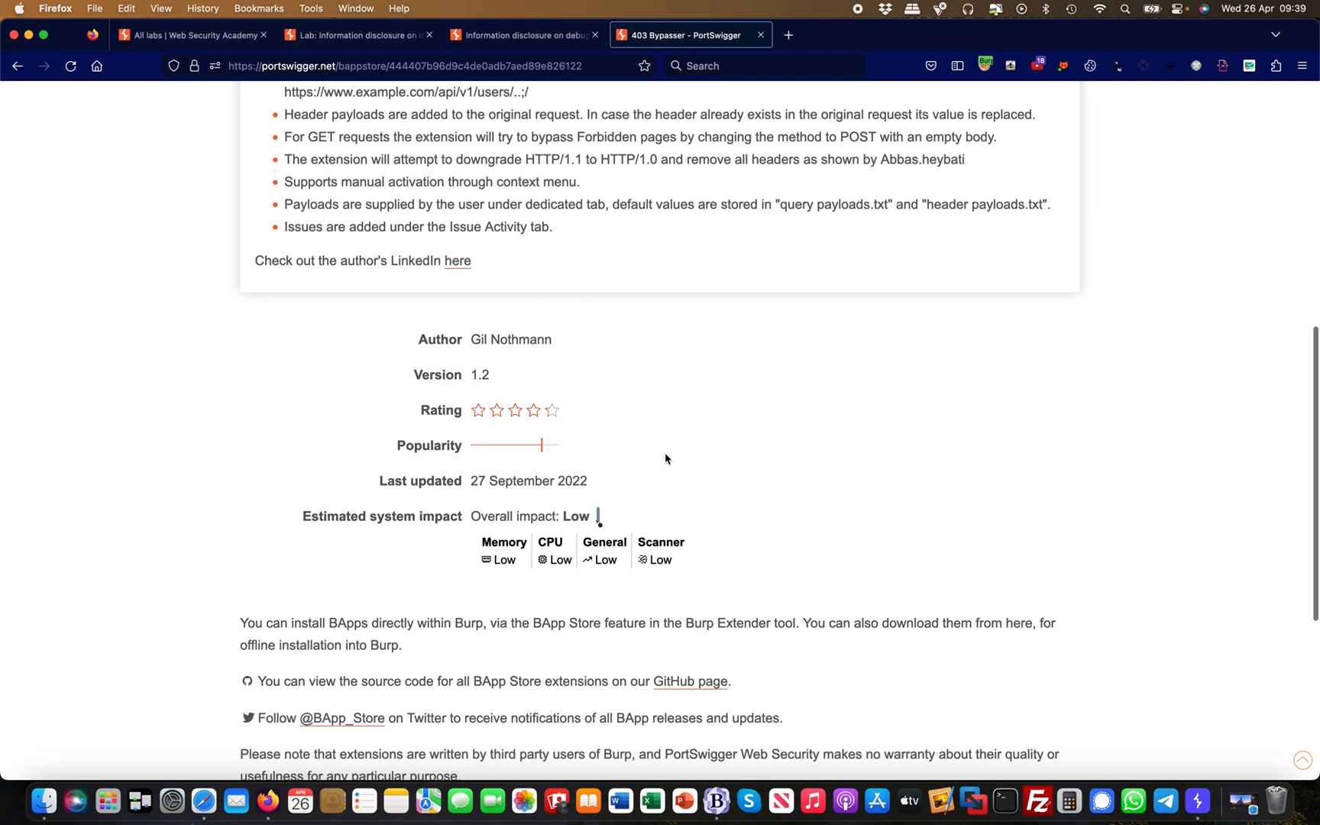
pyautogui.click(1192, 798)
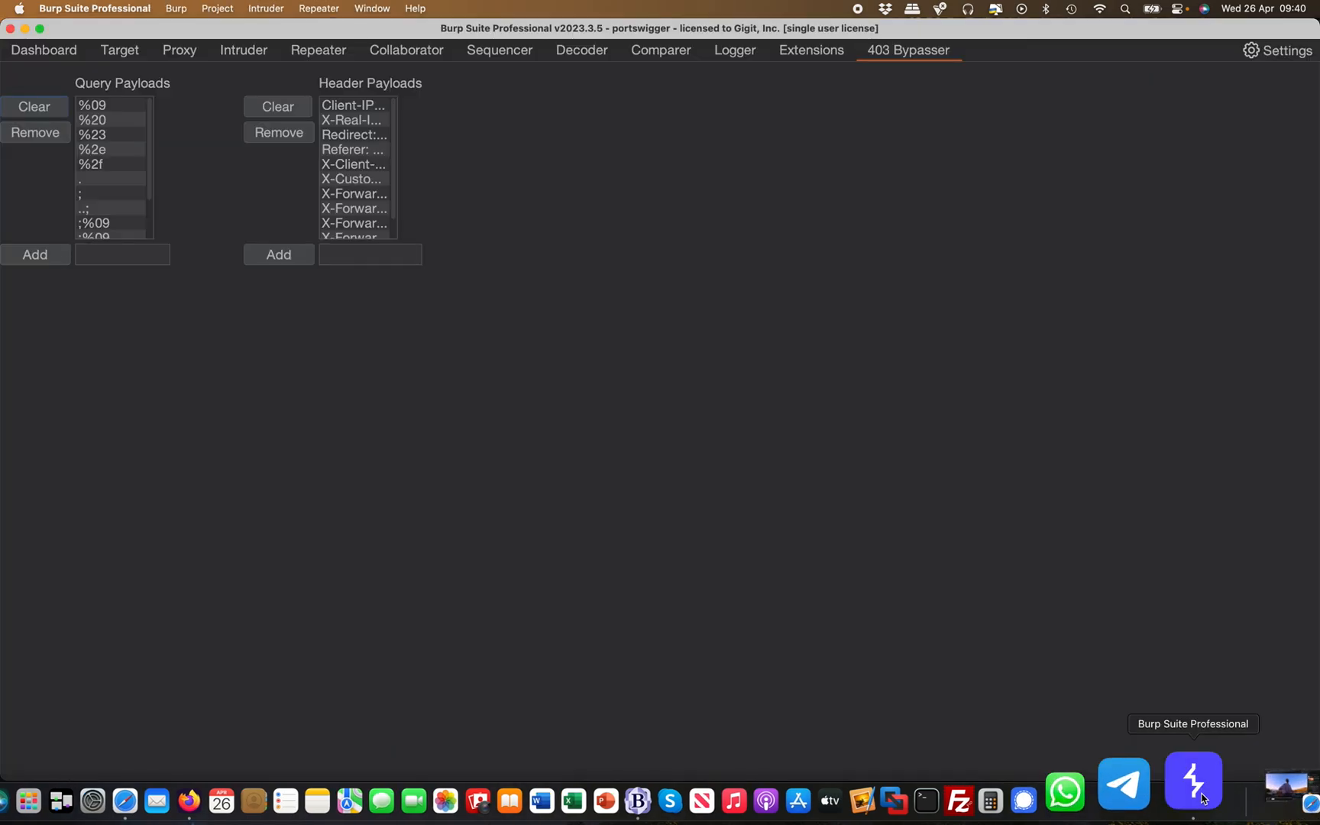
pyautogui.click(811, 49)
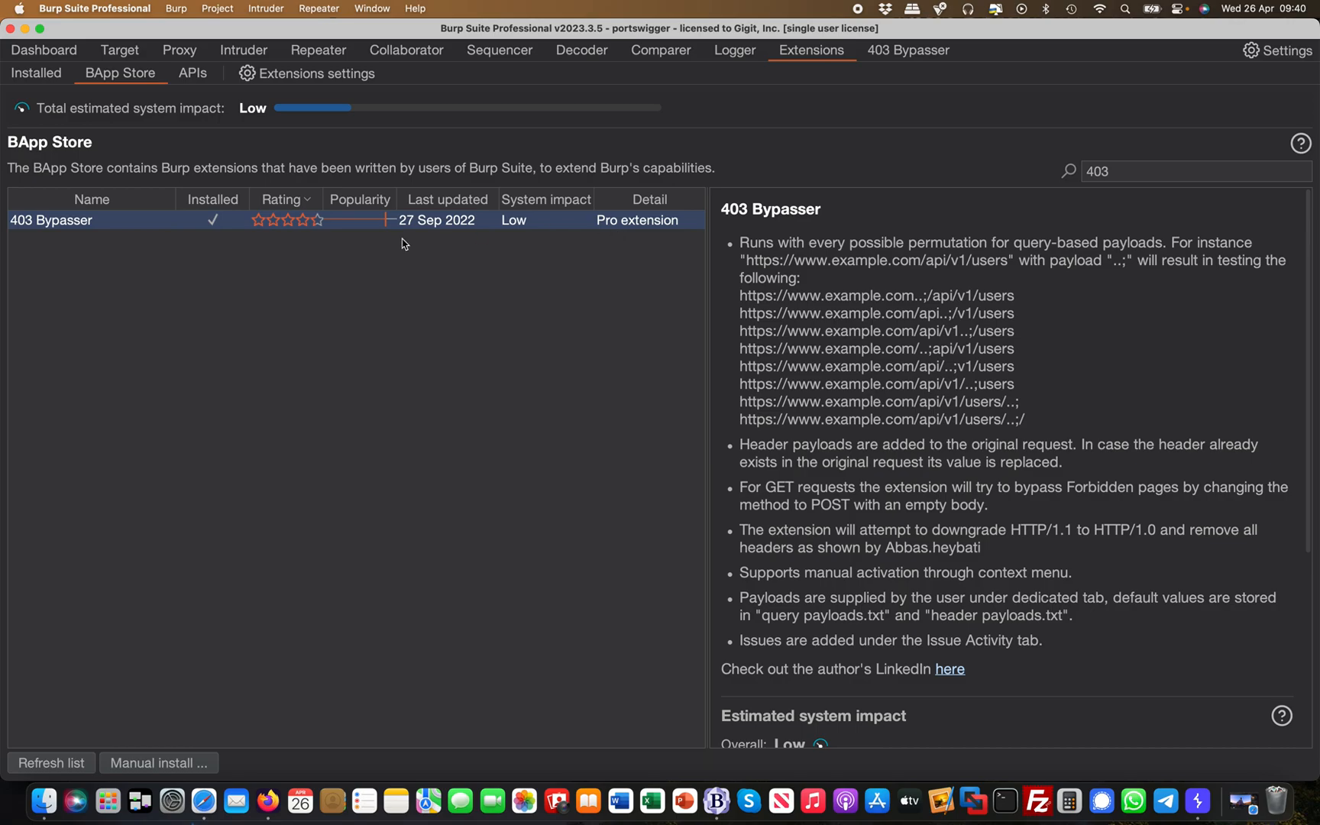
pyautogui.moveTo(45, 233)
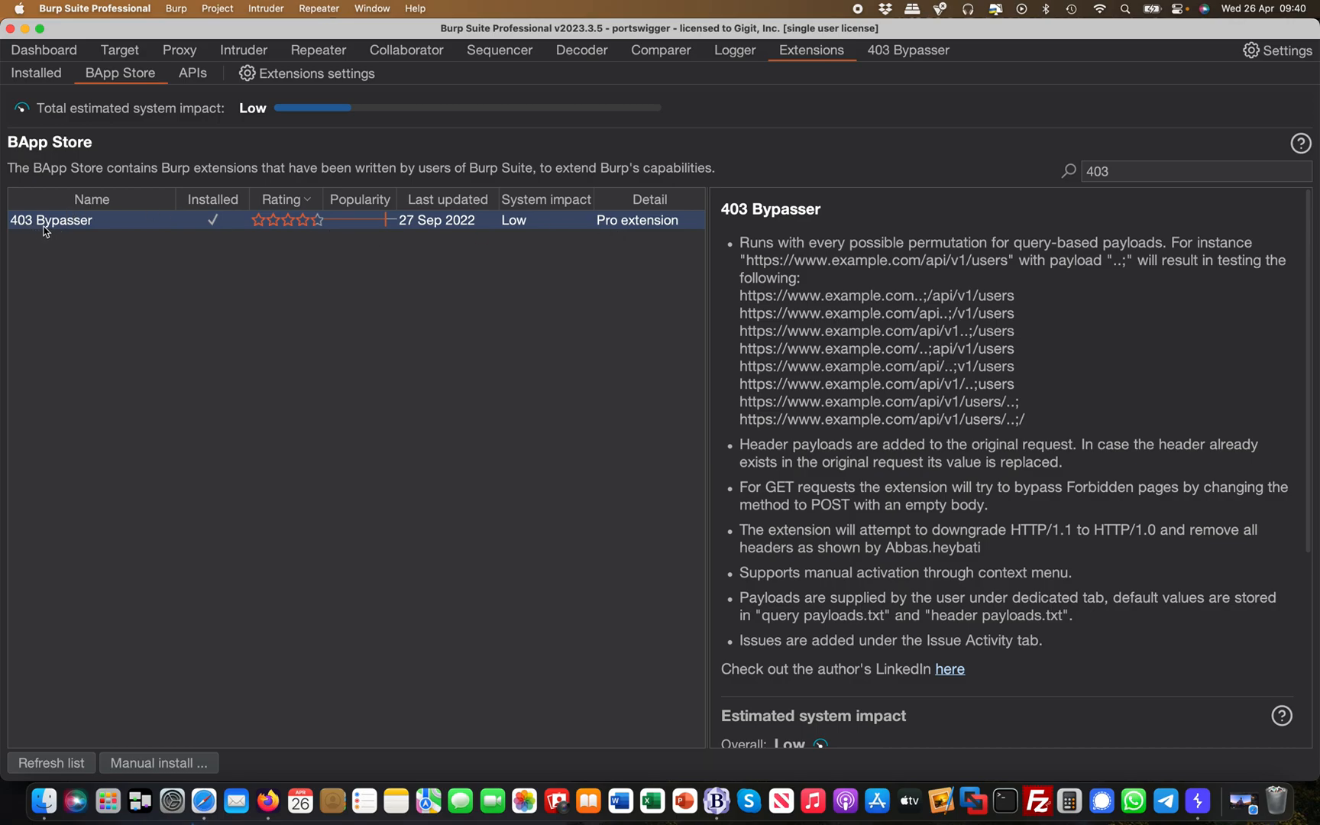
pyautogui.moveTo(940, 377)
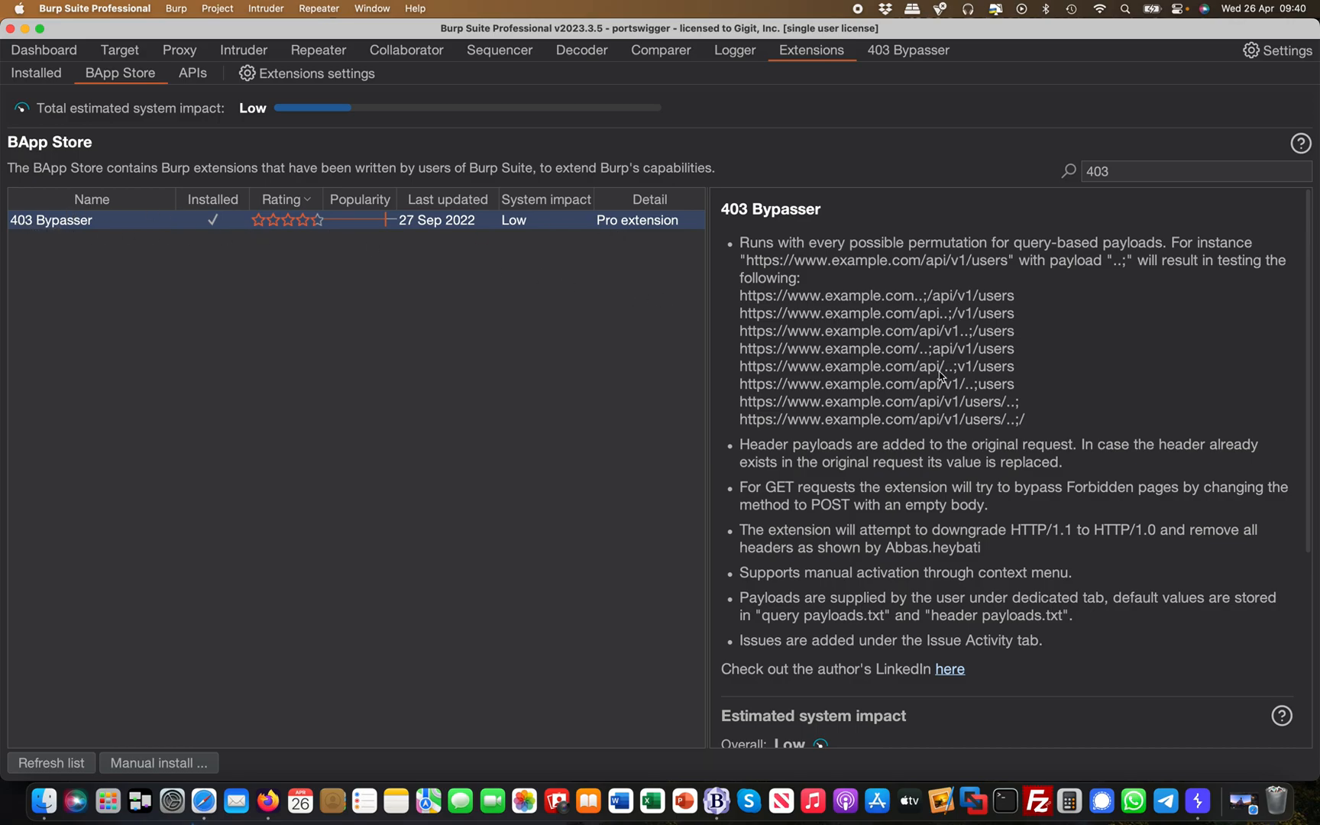
pyautogui.scroll(-3)
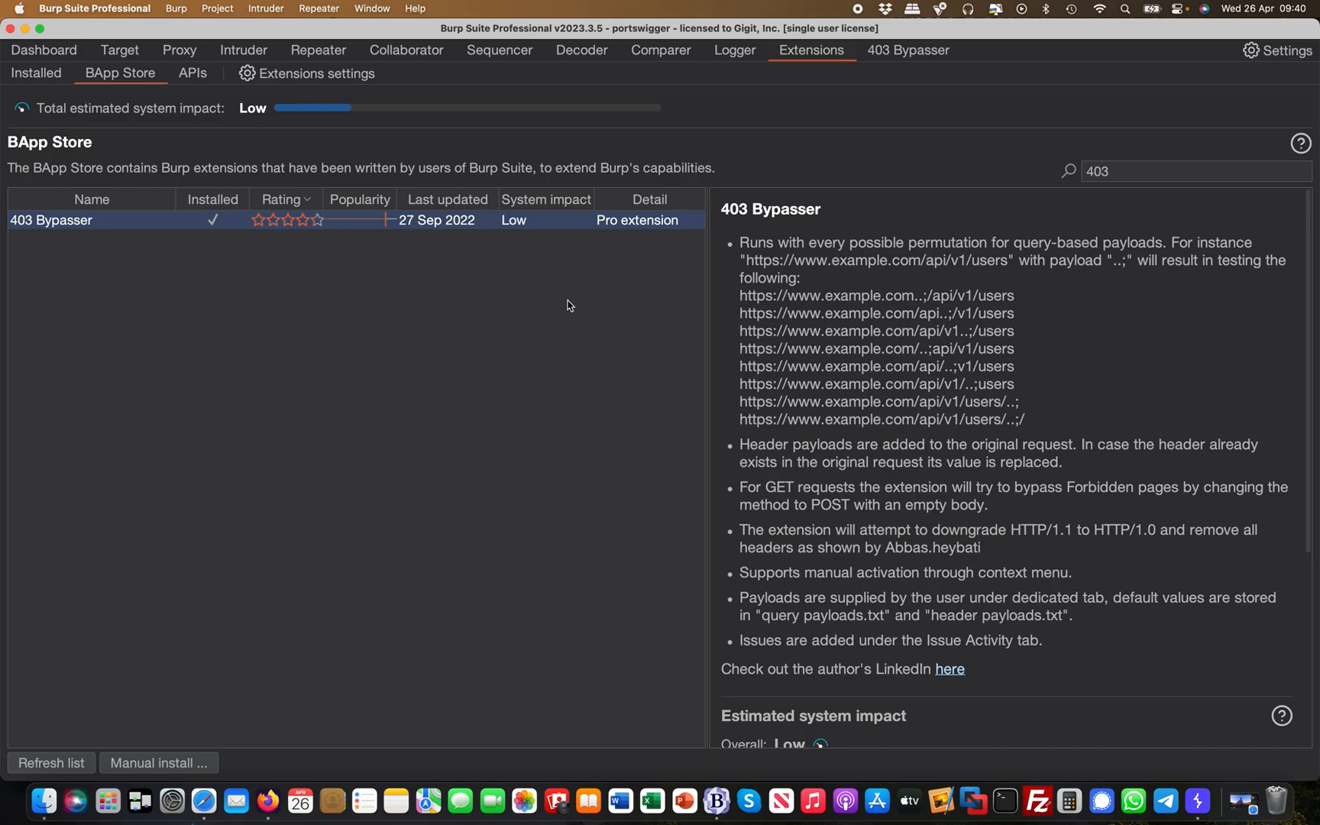
pyautogui.click(909, 49)
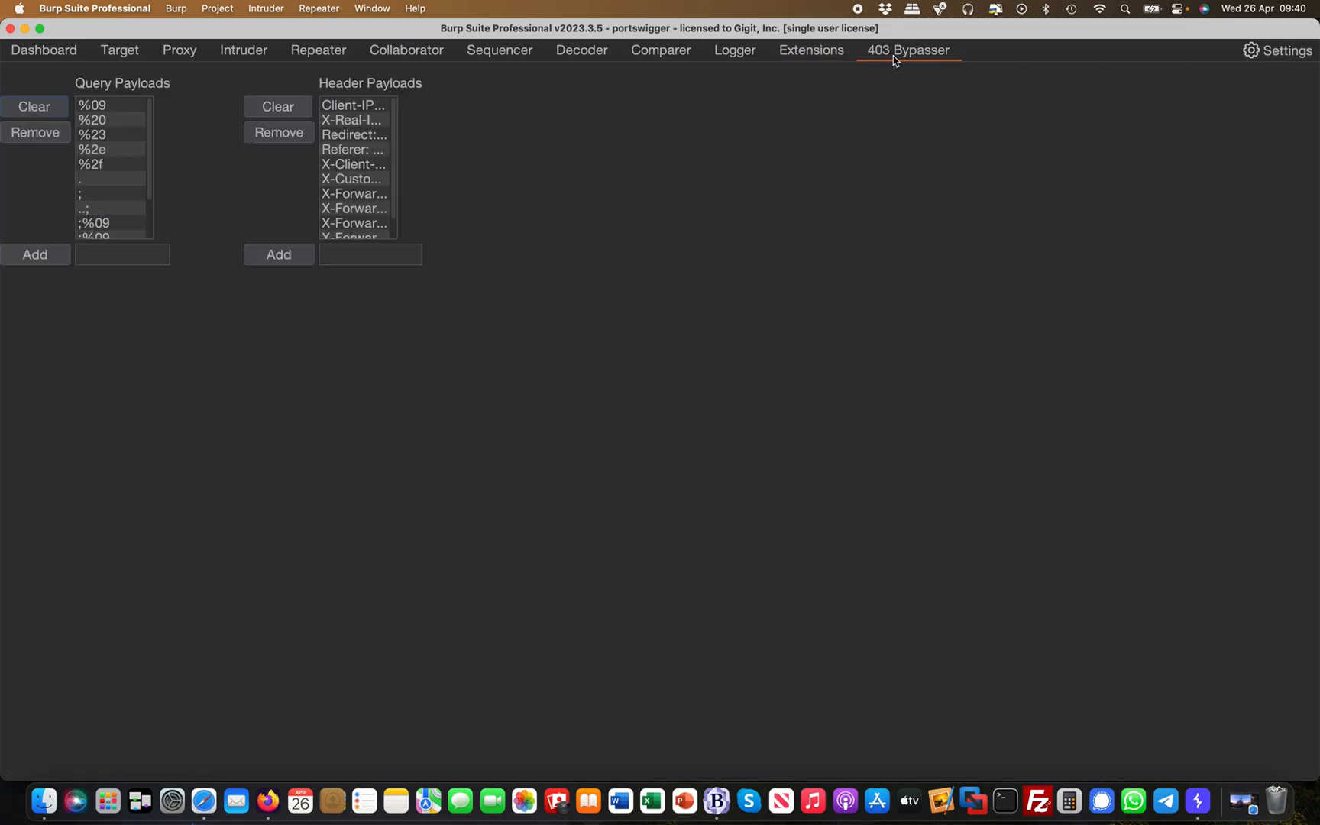
pyautogui.moveTo(365, 158)
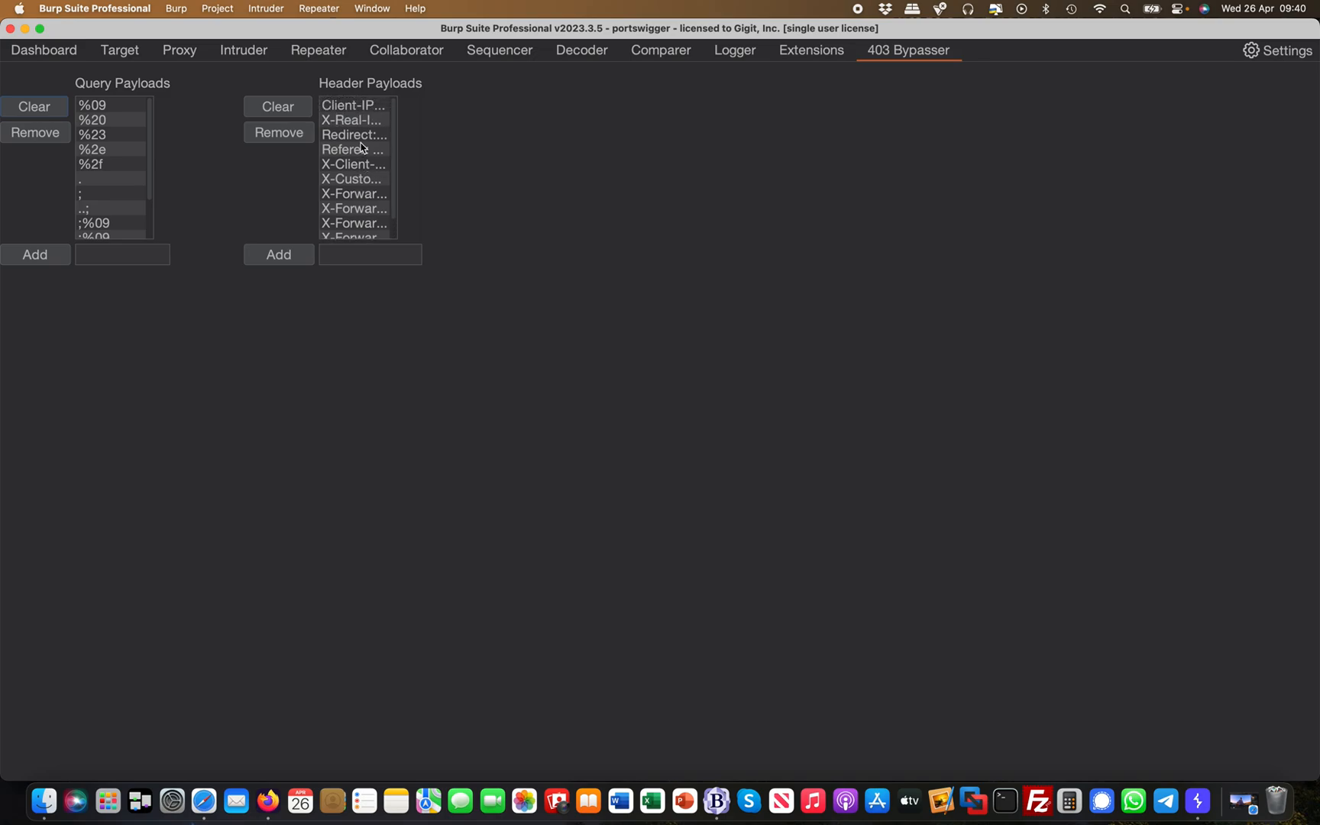
pyautogui.moveTo(379, 174)
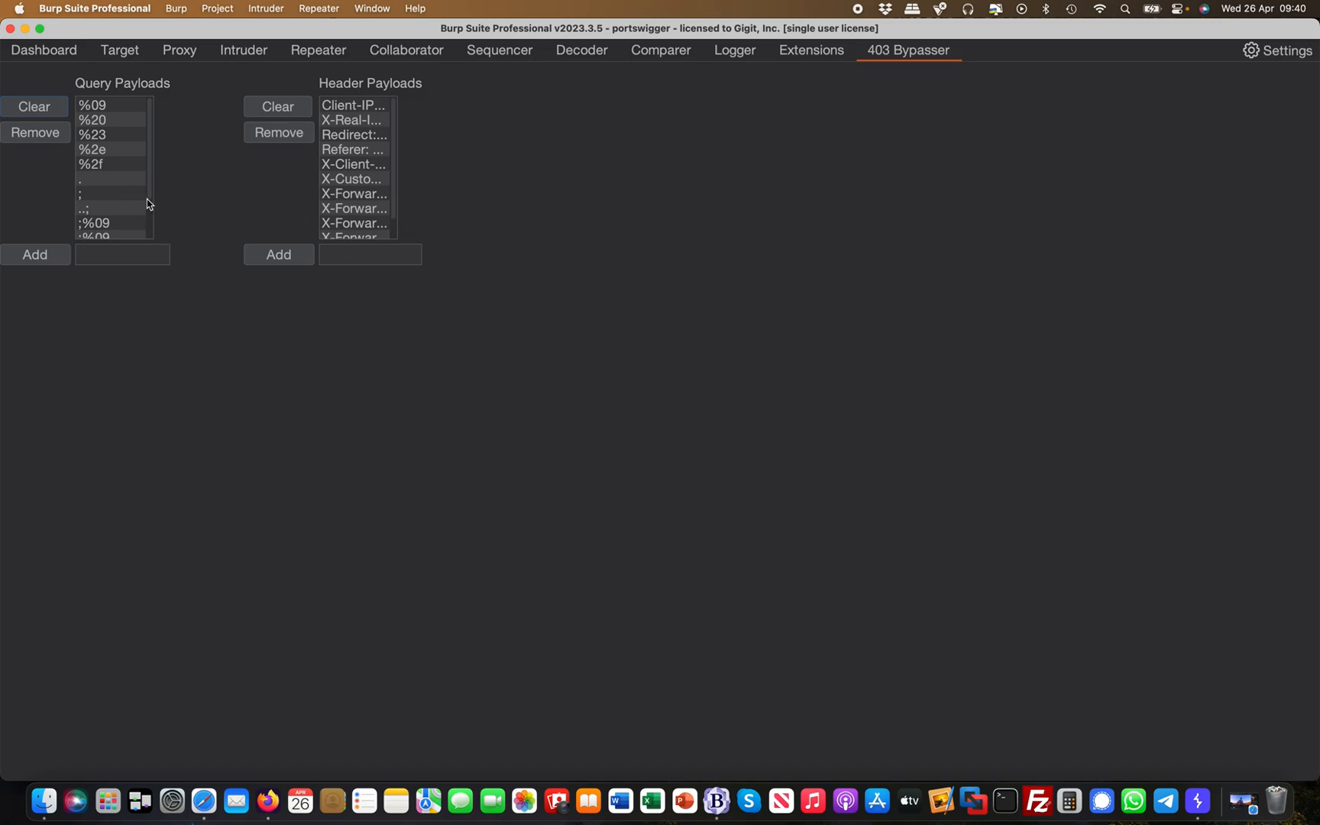
pyautogui.moveTo(896, 231)
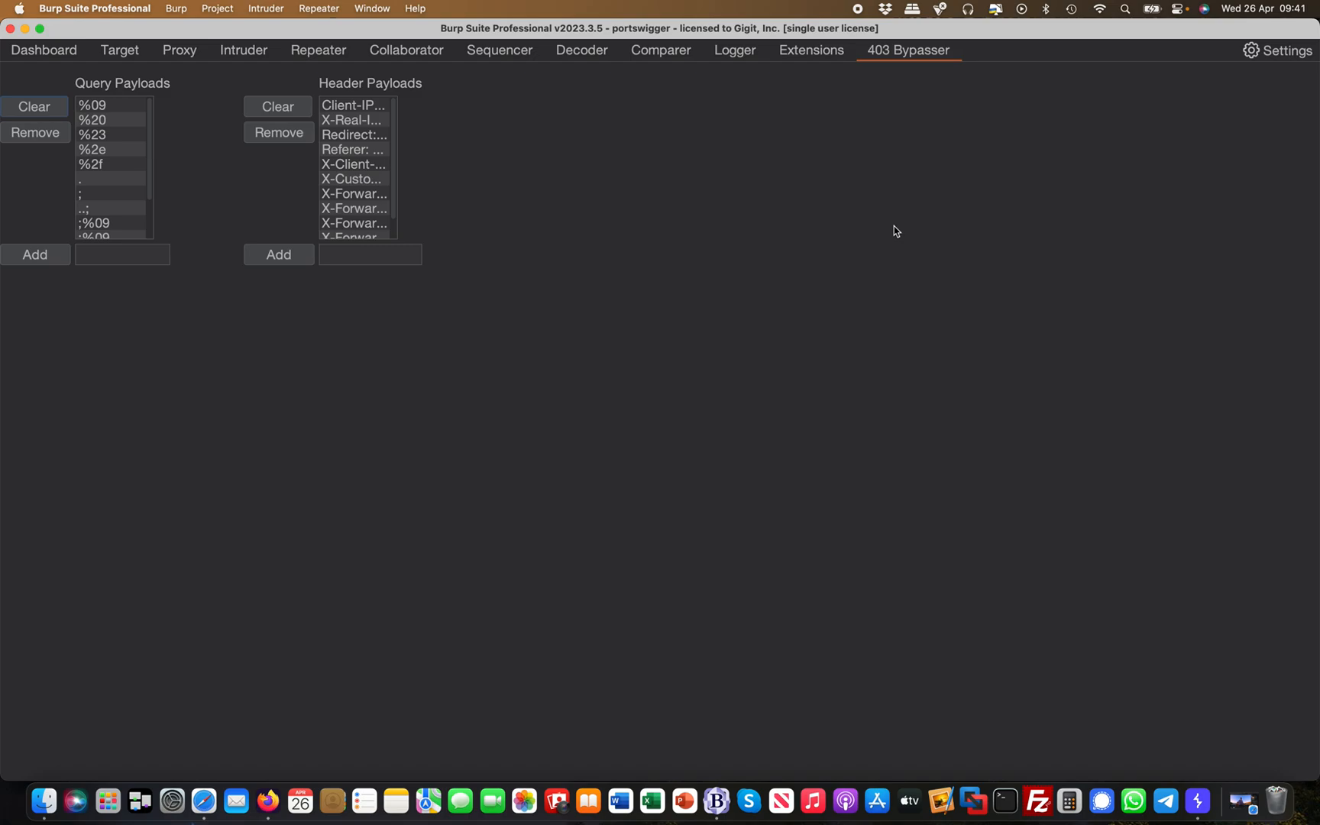
pyautogui.moveTo(471, 129)
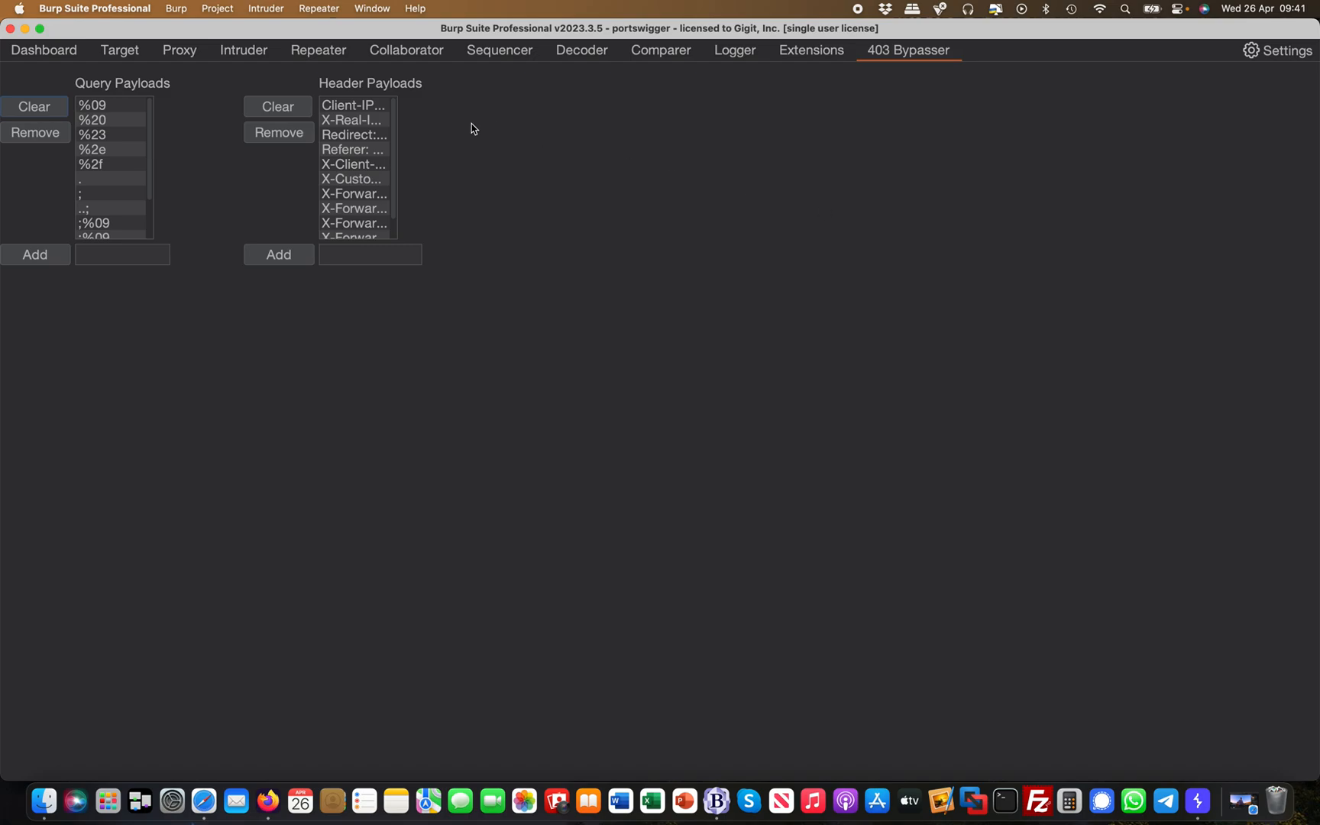
pyautogui.moveTo(495, 356)
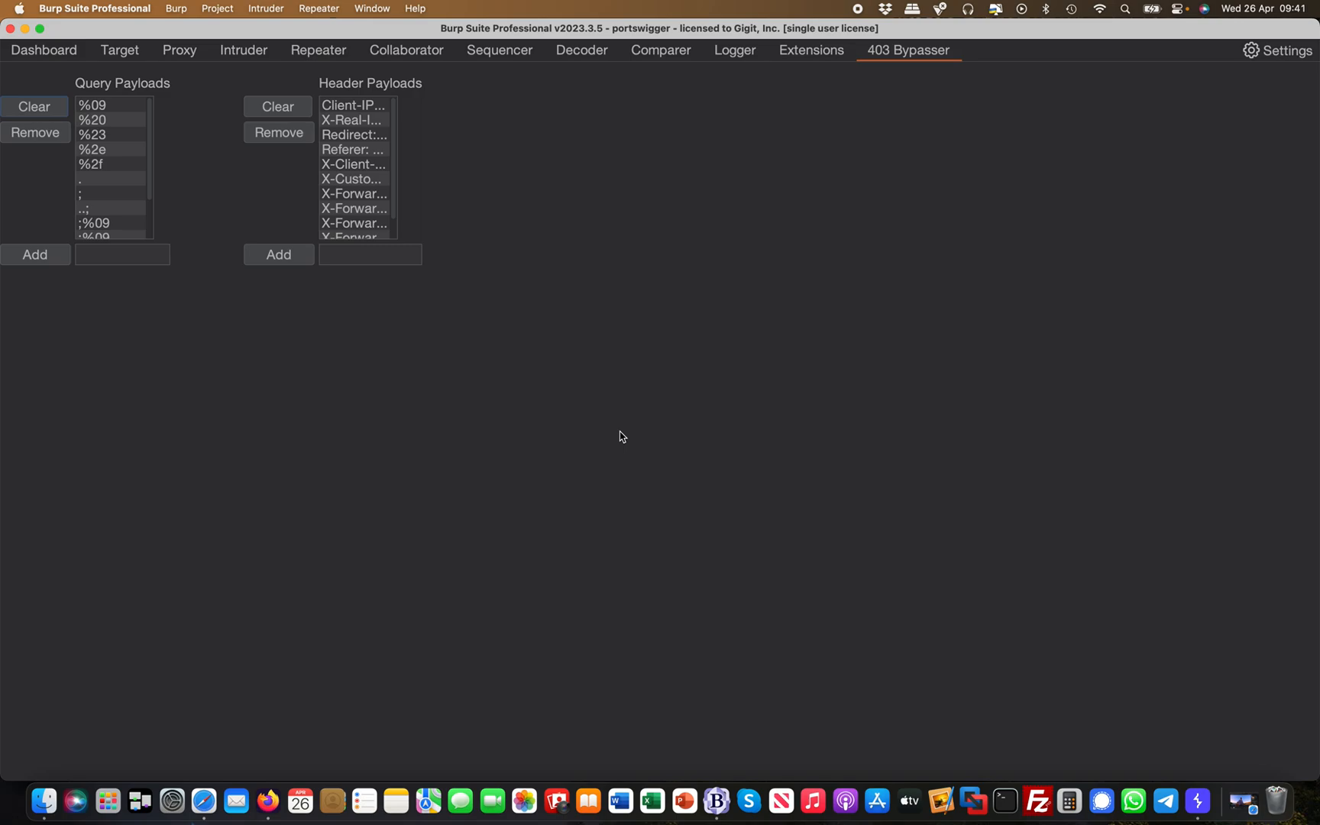
pyautogui.moveTo(767, 341)
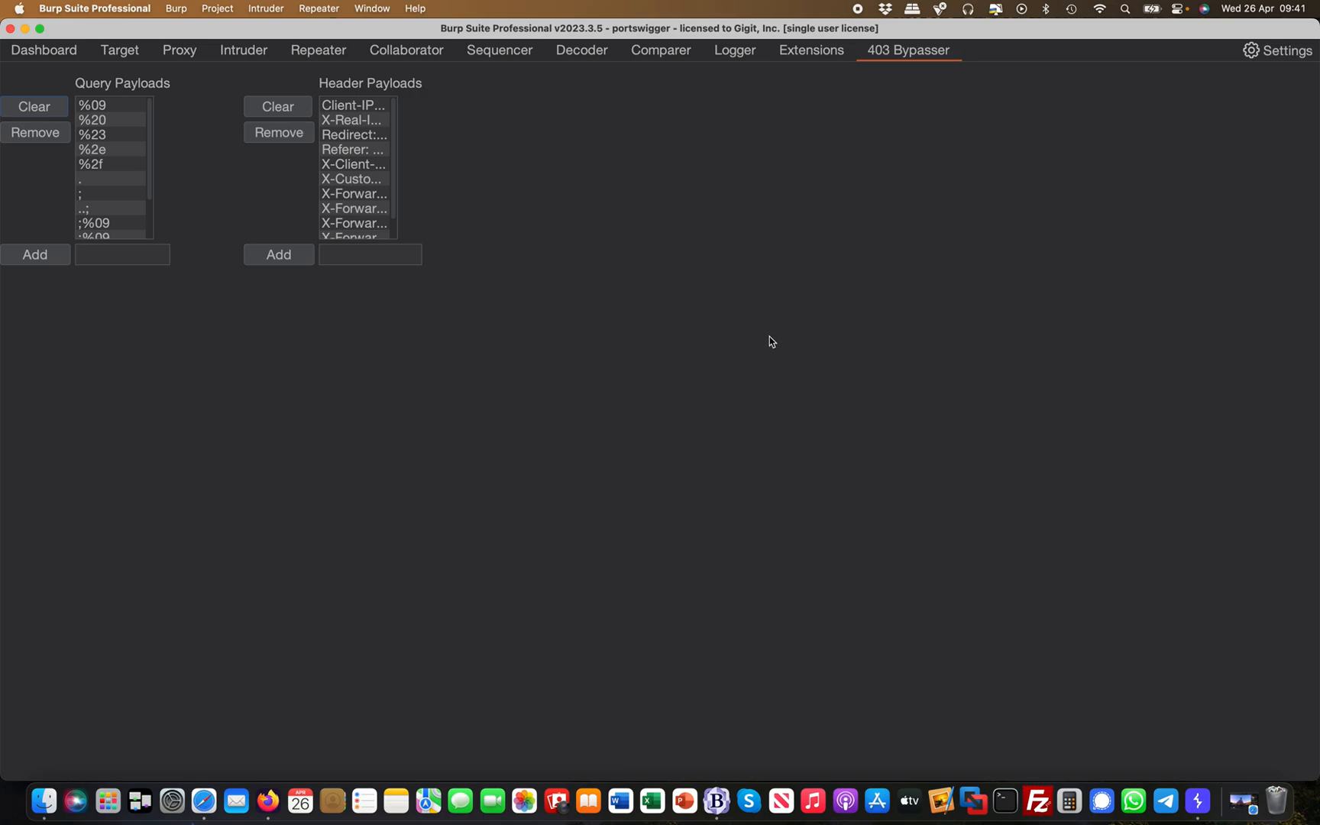